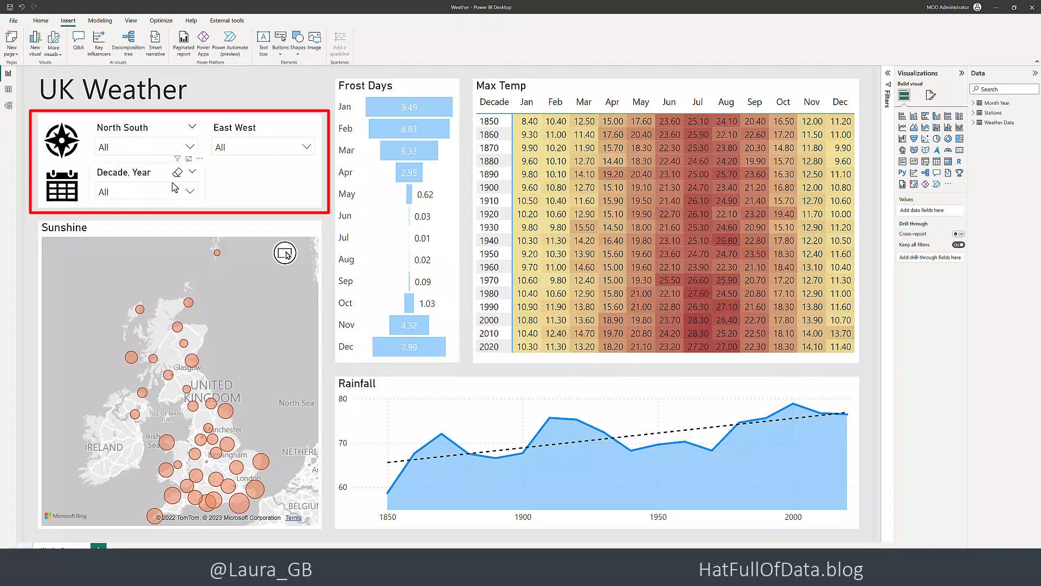
Filter the North South slicer to South and the Decade slicer to 1980 through 2020.
left_click(192, 146)
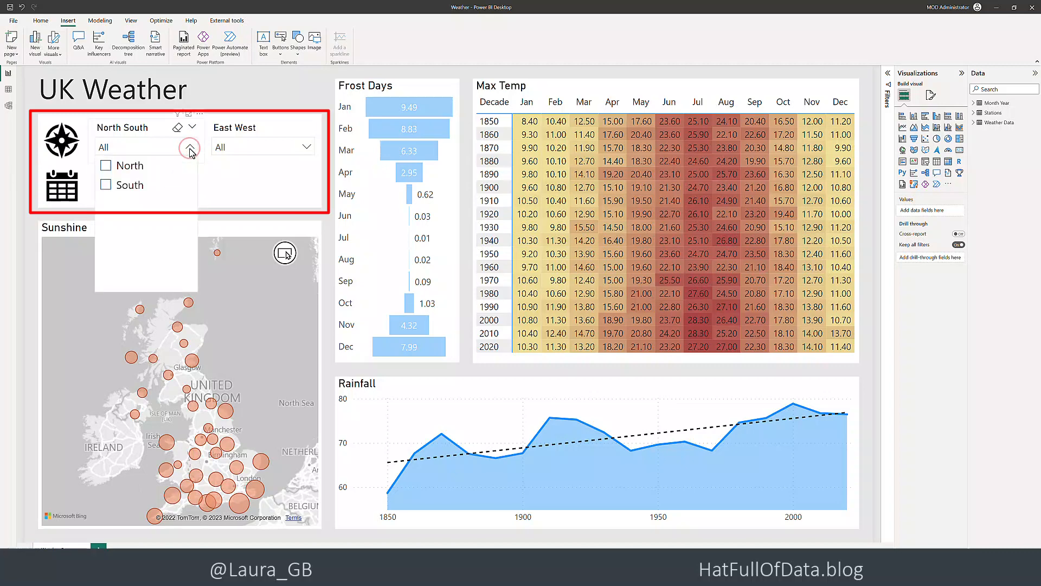
left_click(127, 184)
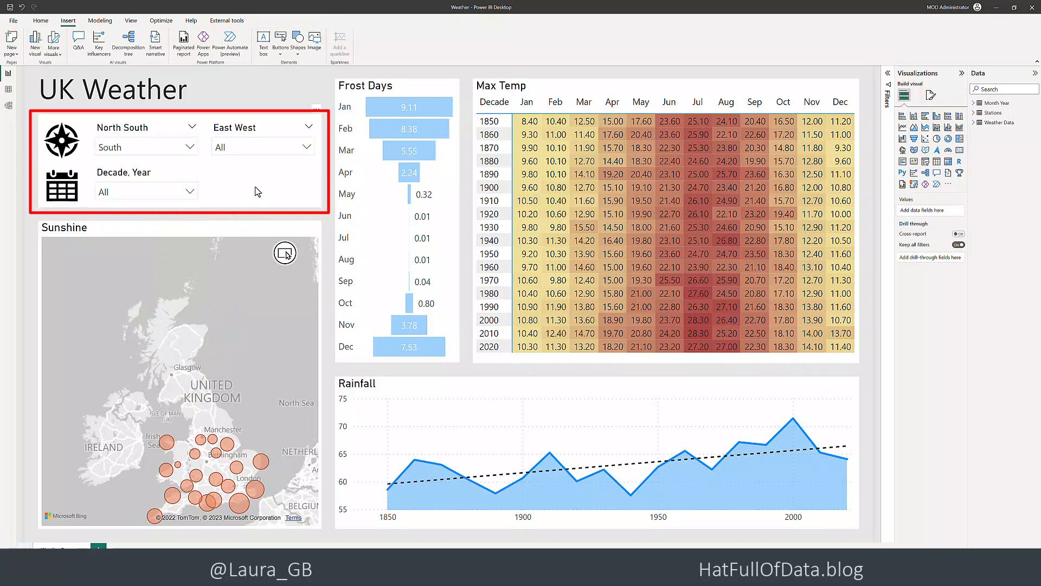
left_click(193, 192)
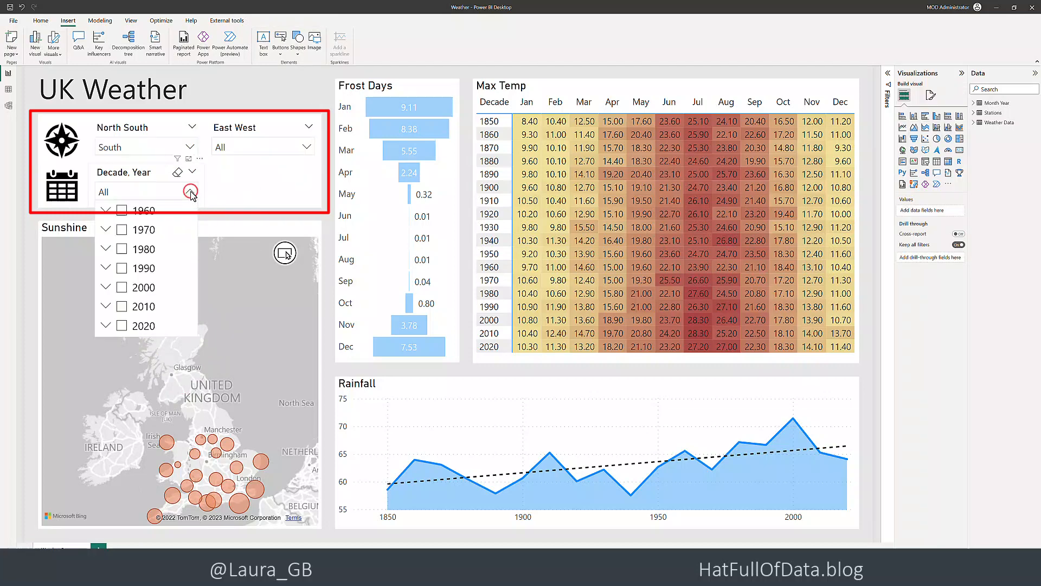
left_click(122, 326)
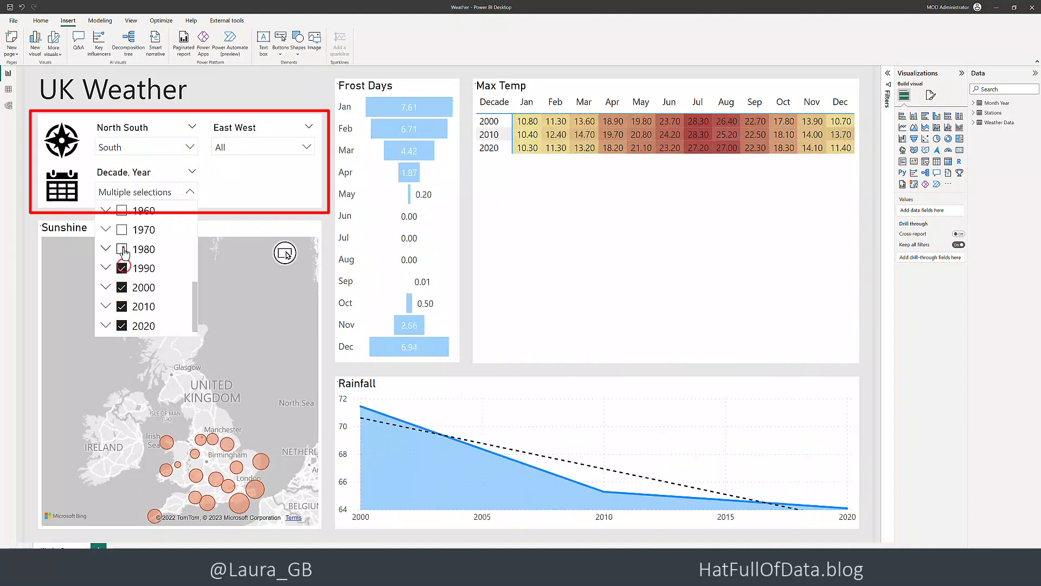
left_click(122, 249)
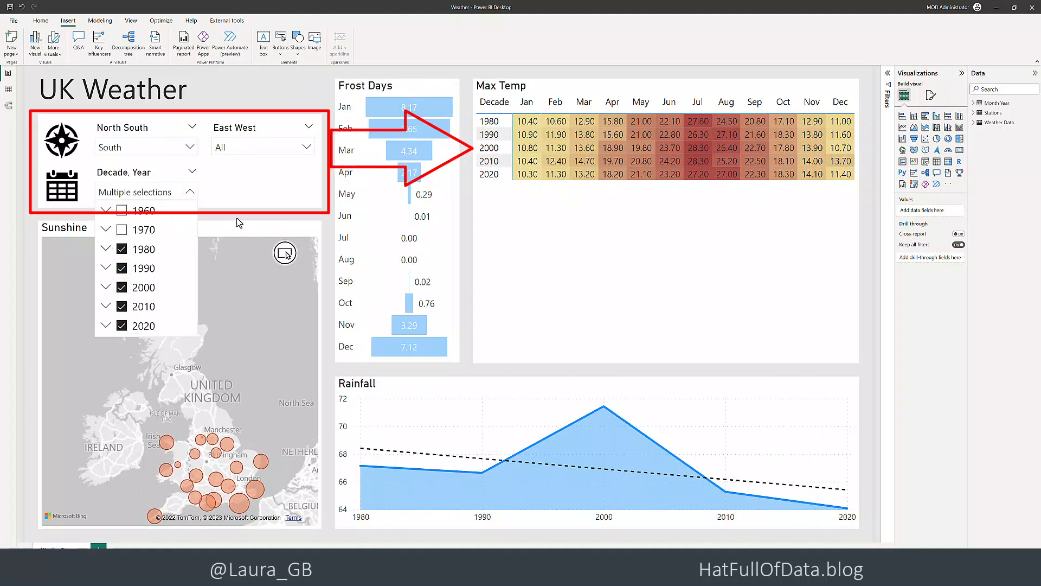
left_click(192, 192)
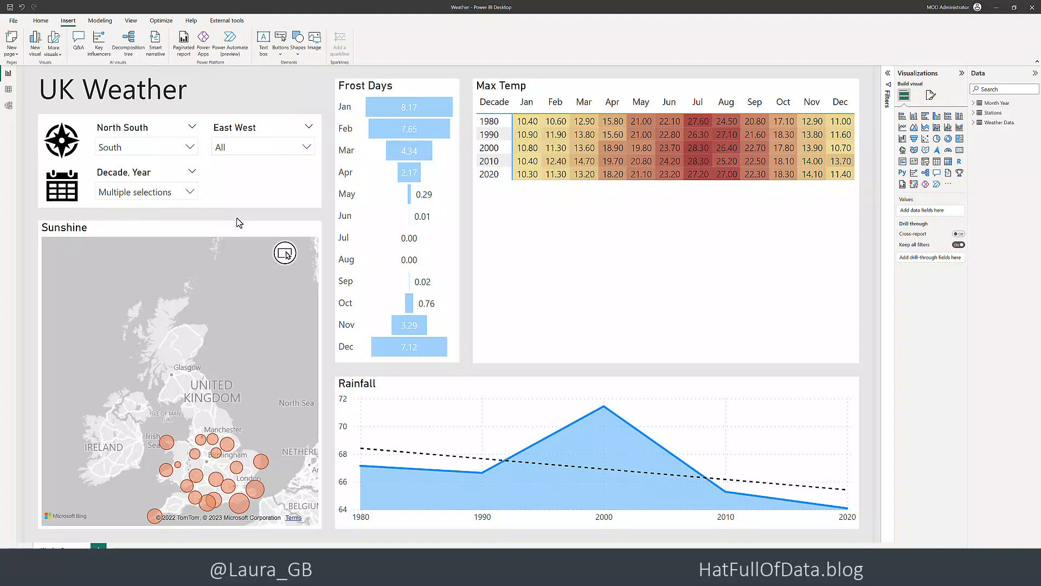
mouse_move(287, 91)
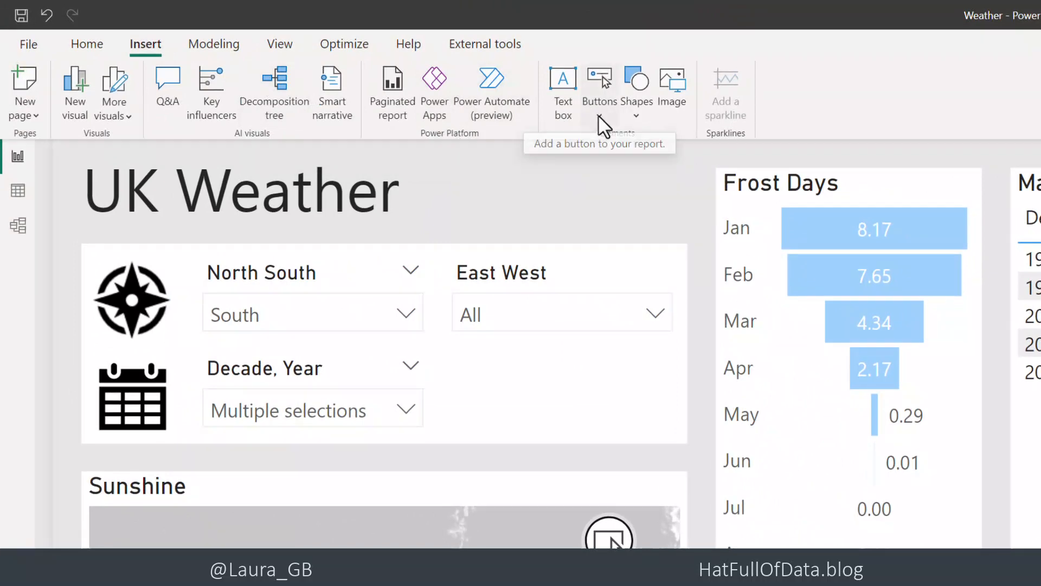
Insert a 'Clear all slicers' button from the Buttons menu.
left_click(598, 90)
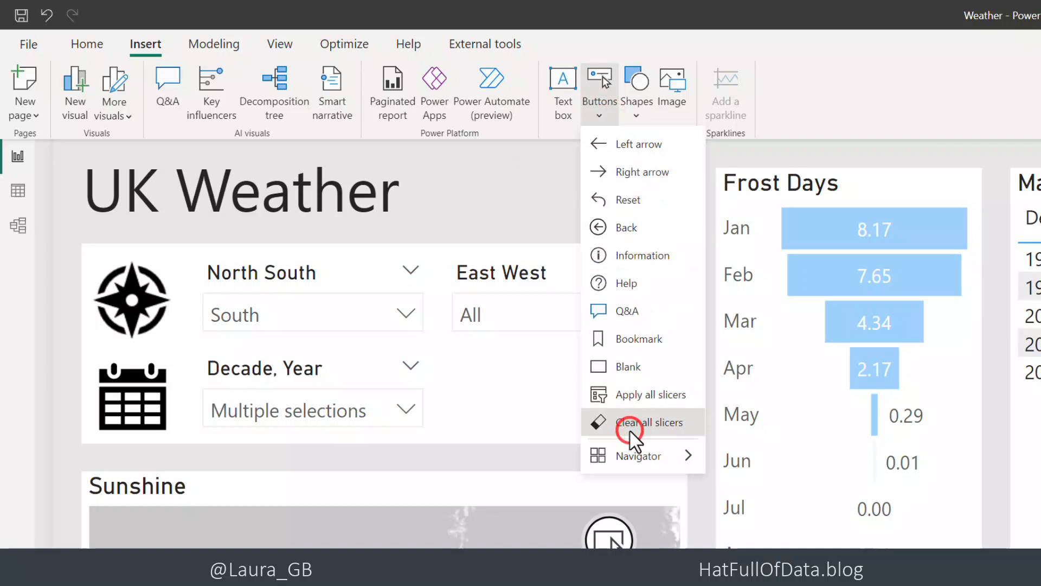
left_click(649, 422)
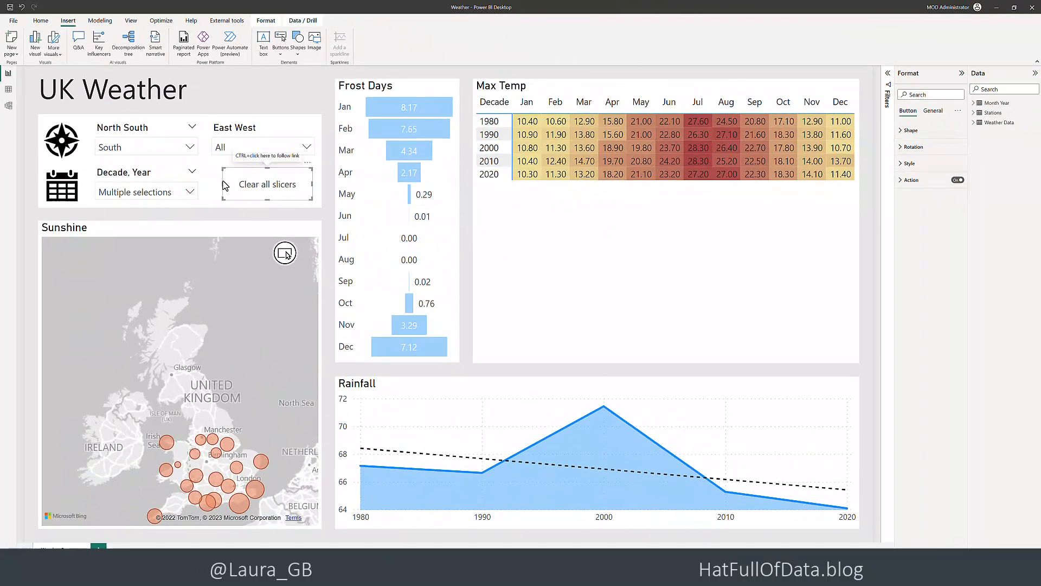
mouse_move(357, 269)
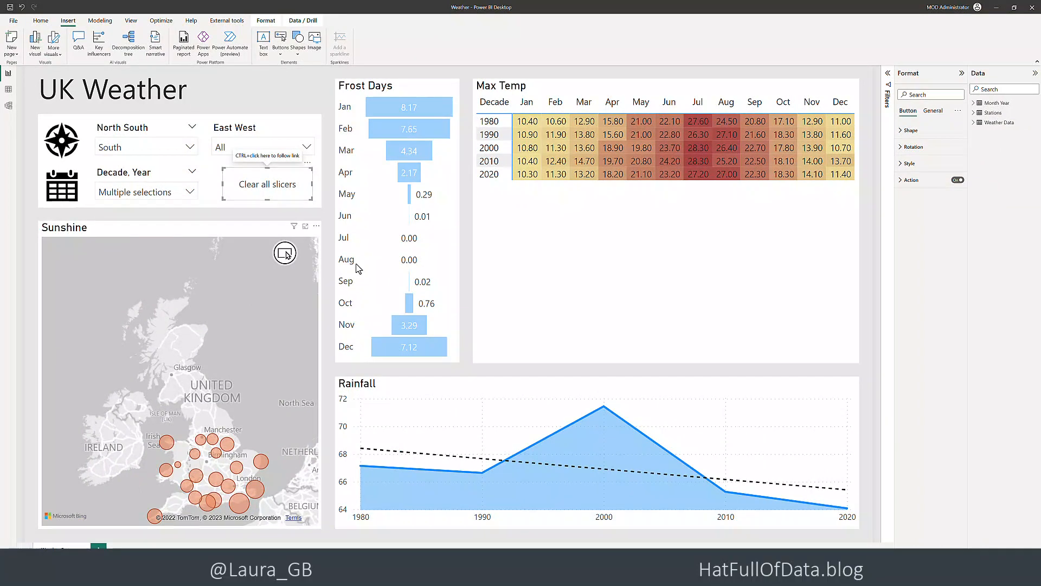
mouse_move(896, 190)
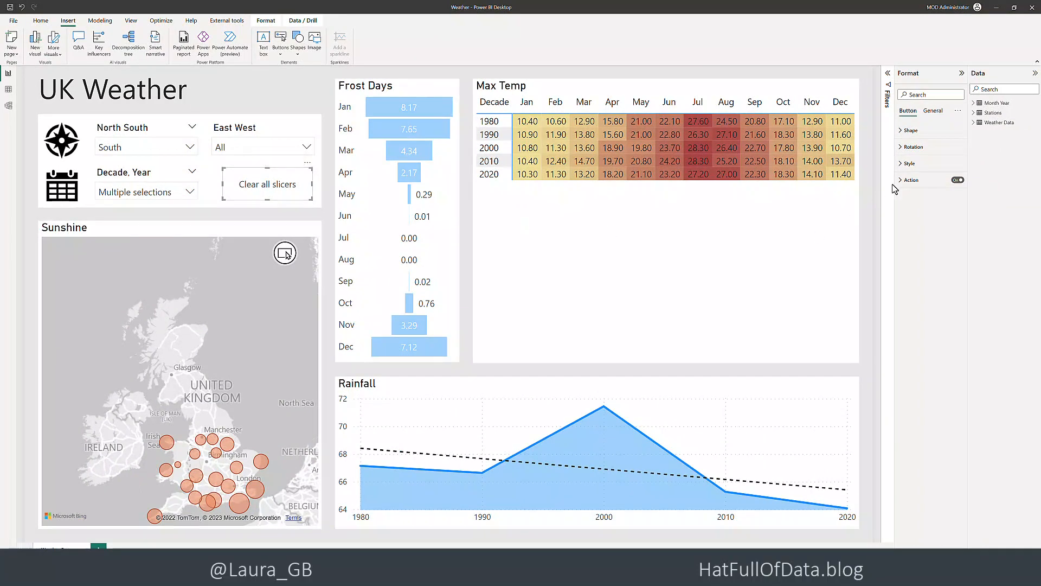
Expand the button's Style settings and collapse Text to reach the border option.
left_click(907, 163)
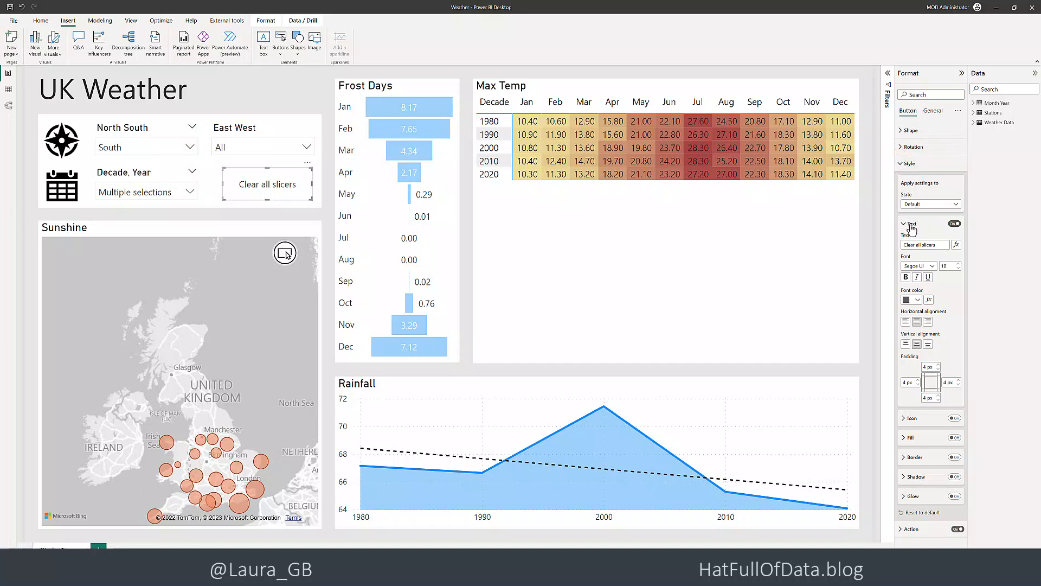
left_click(905, 224)
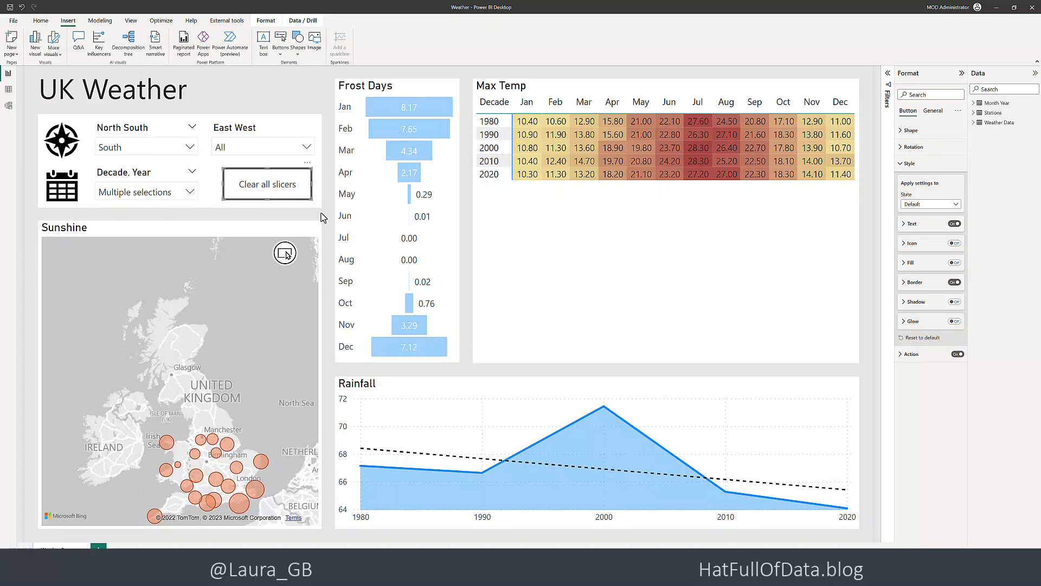
mouse_move(275, 223)
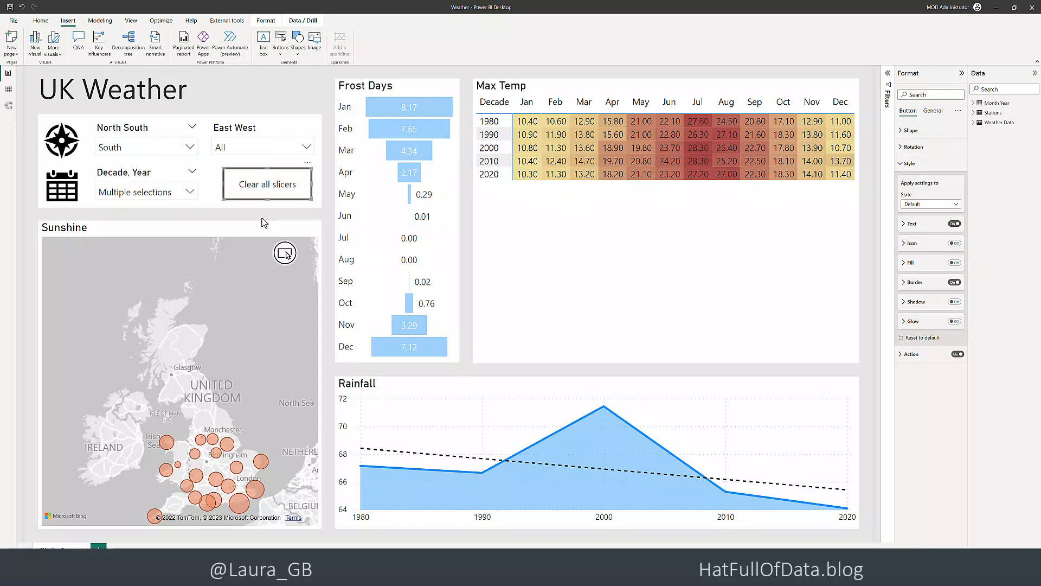
Ctrl+click the Clear all slicers button to reset the slicers to All.
left_click(267, 184)
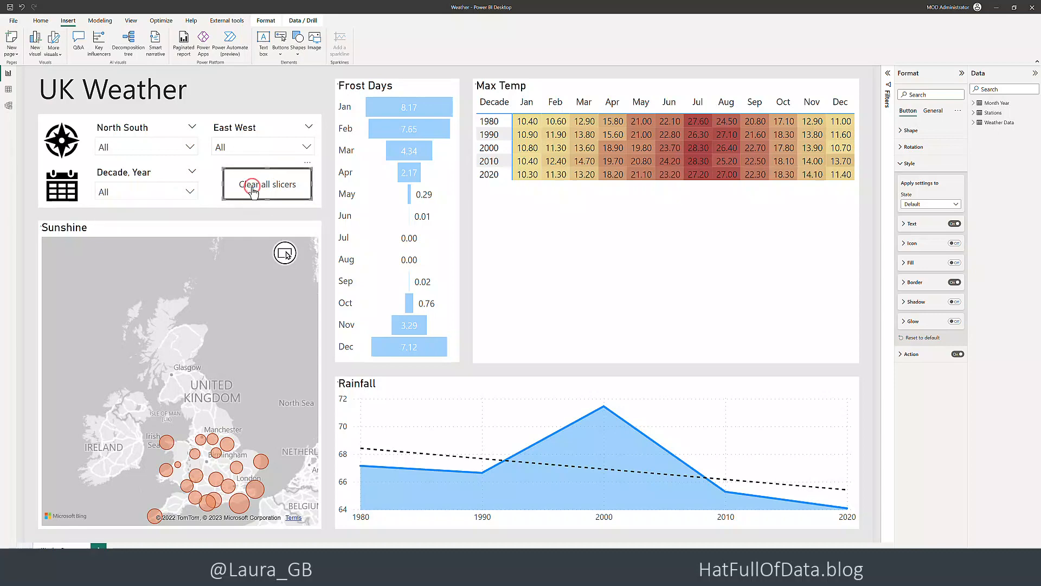
left_click(266, 183)
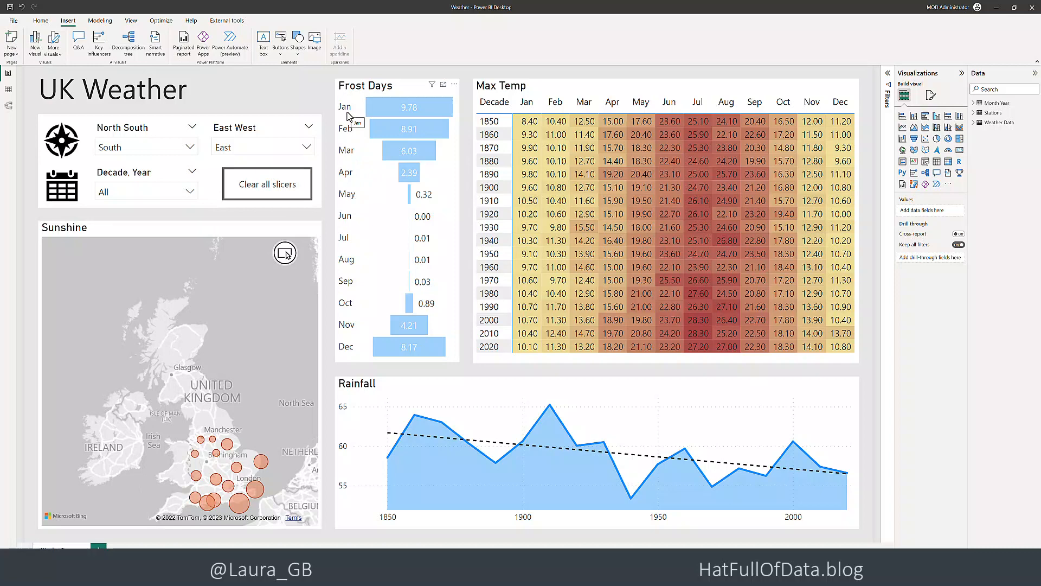
mouse_move(382, 118)
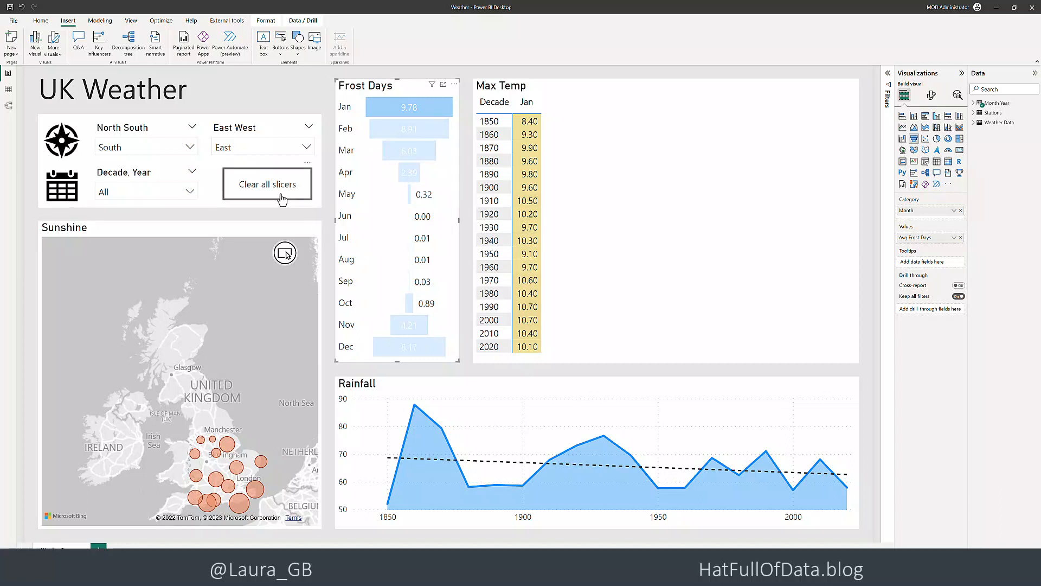
Ctrl+click Clear all slicers, keeping the January Frost Days cross-filter.
left_click(267, 184)
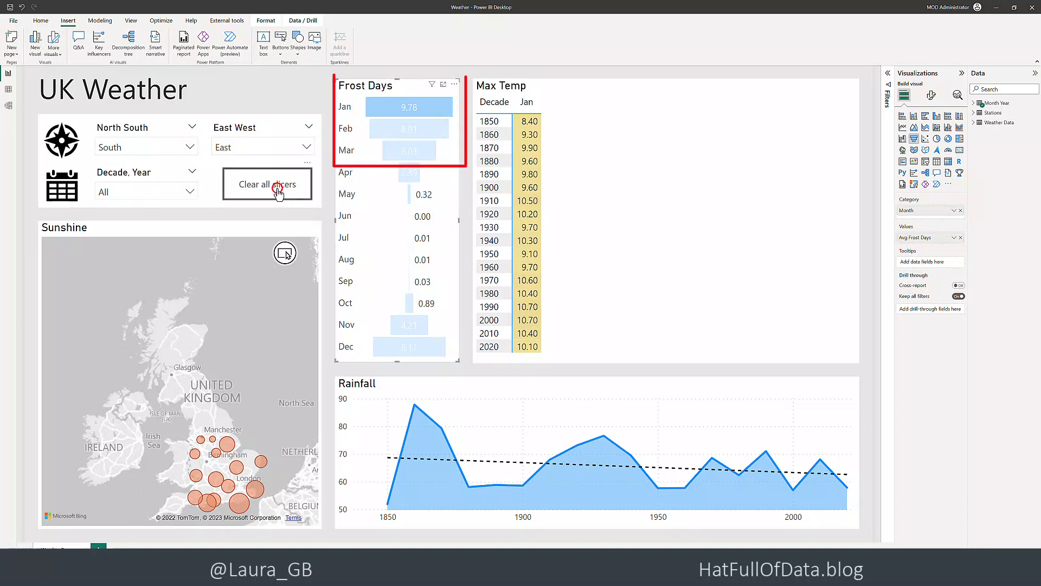
left_click(267, 184)
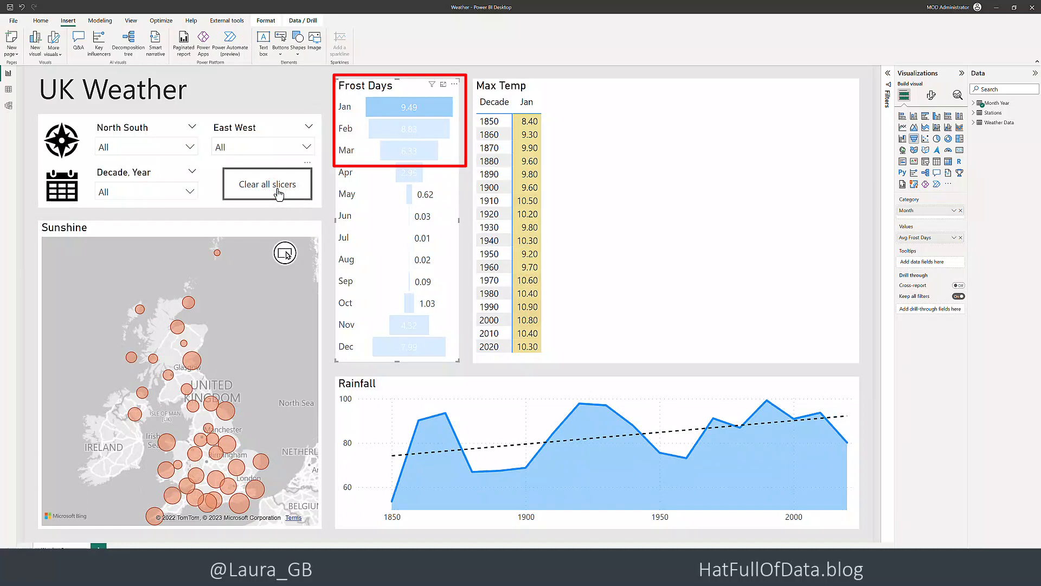